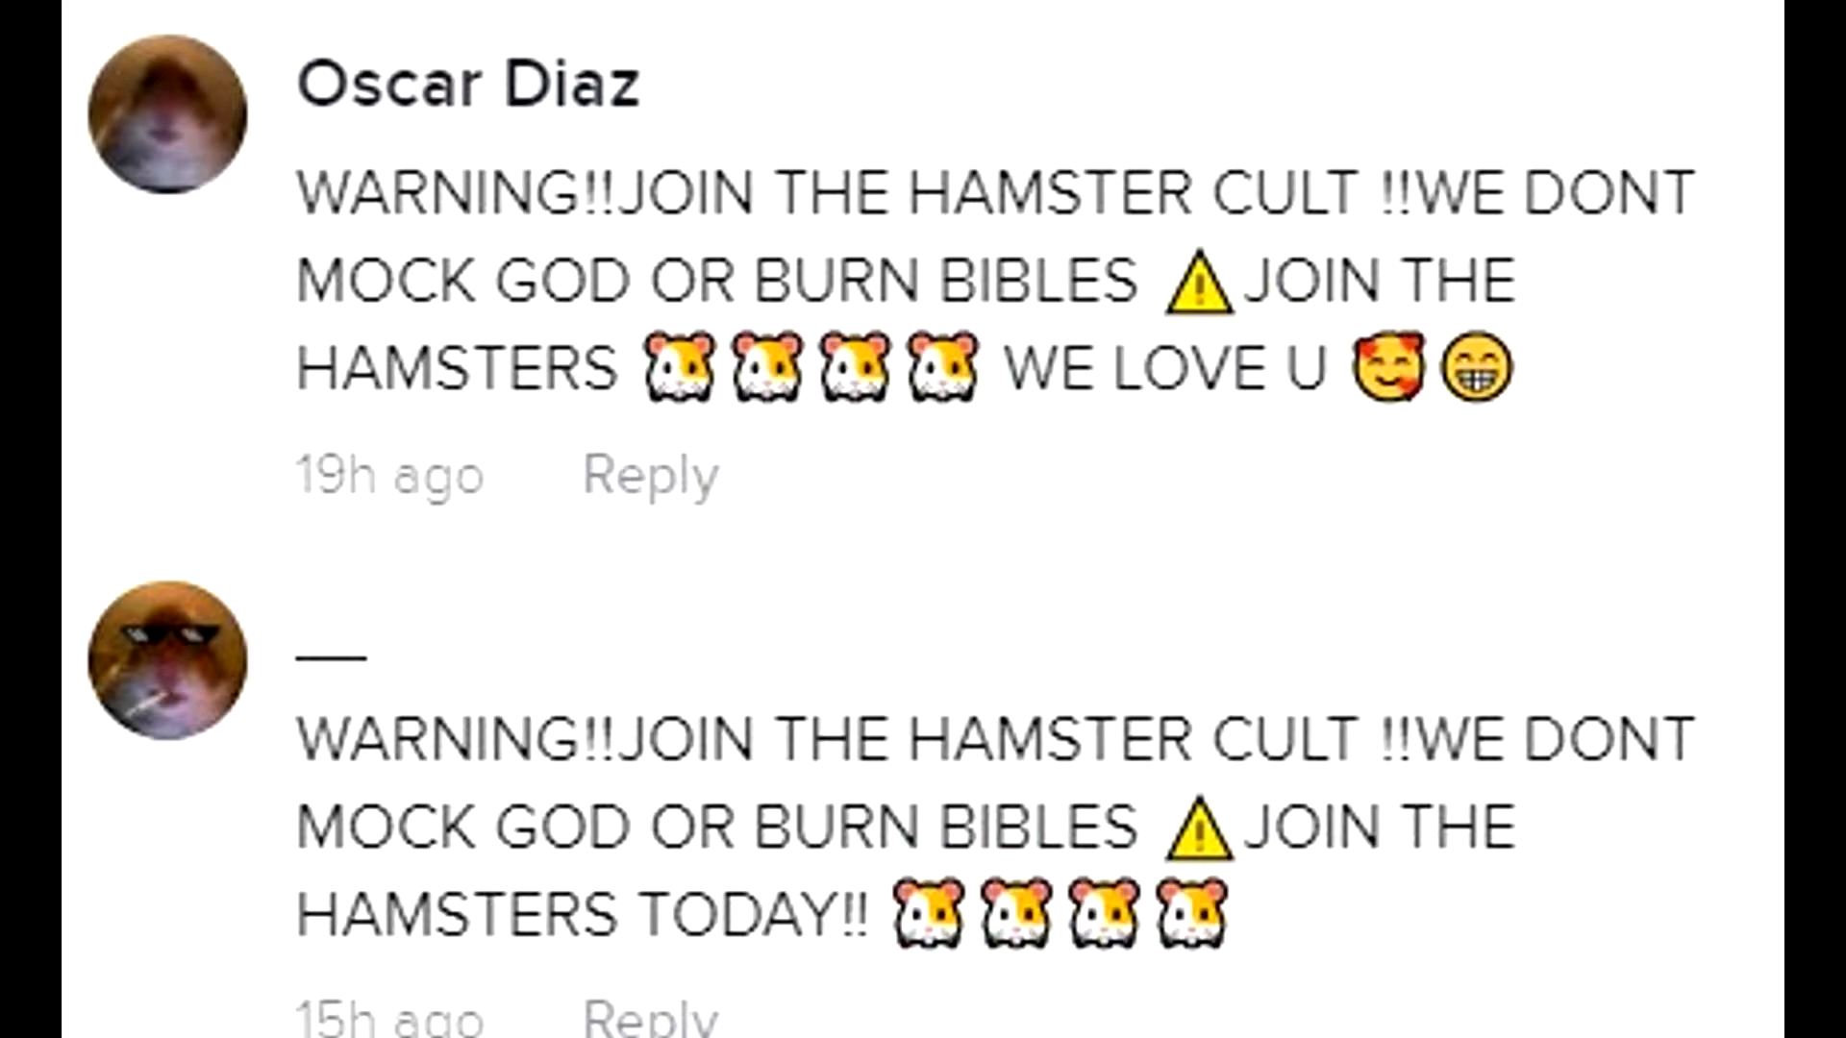
pyautogui.scroll(-3)
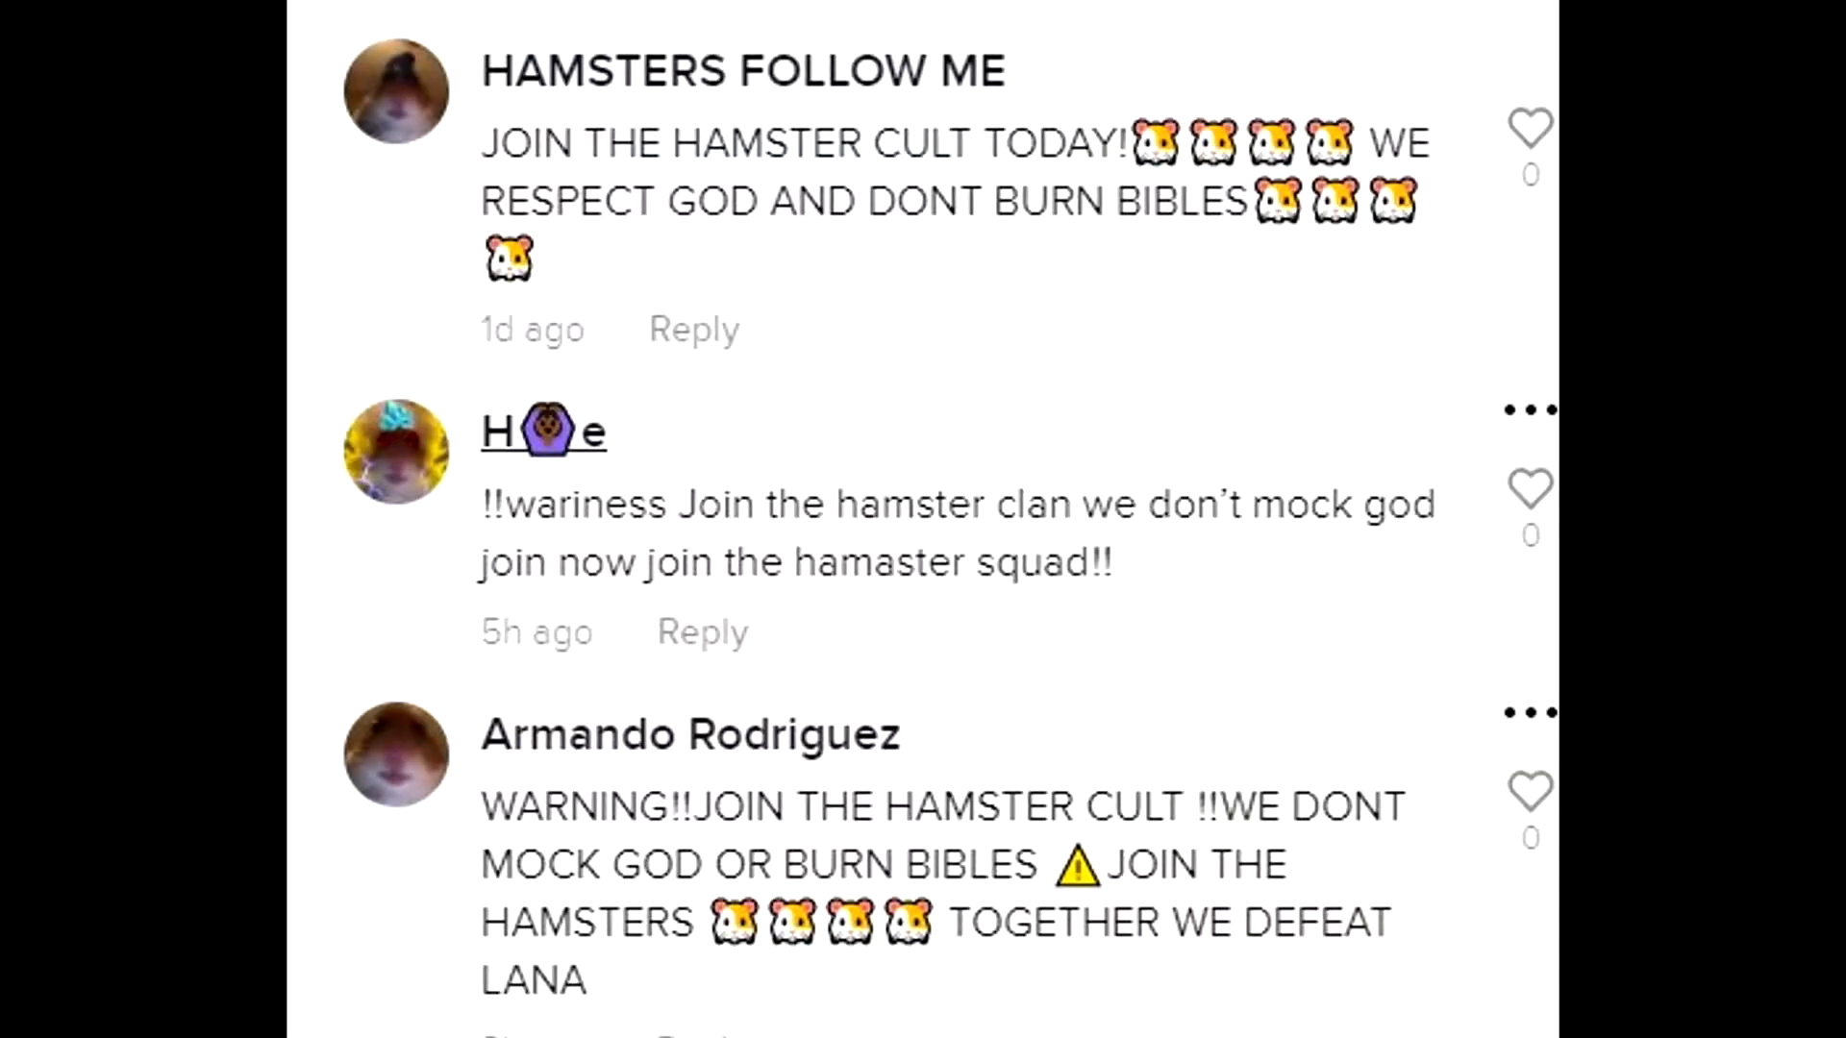